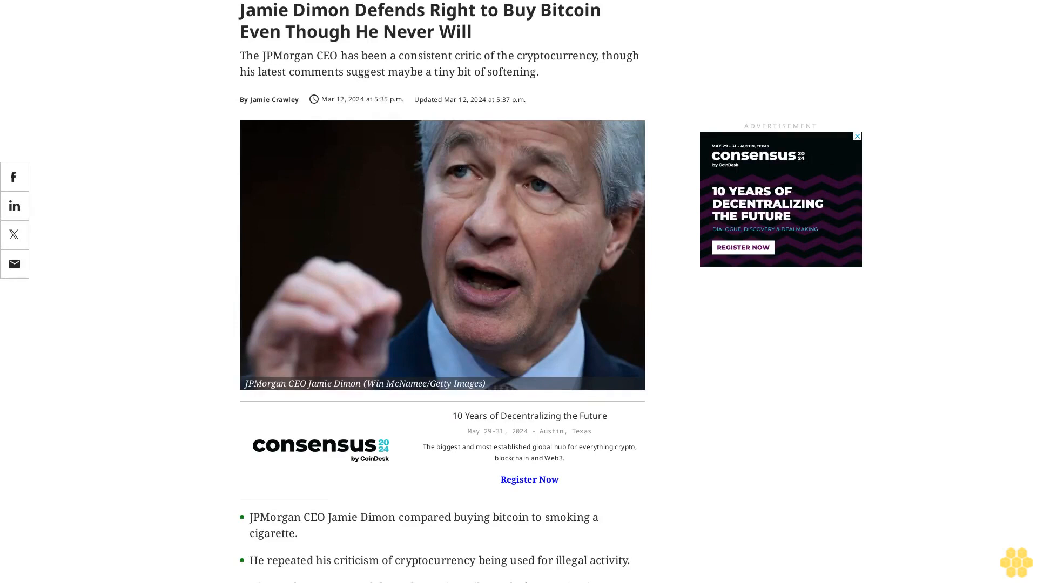
scroll("down", 3)
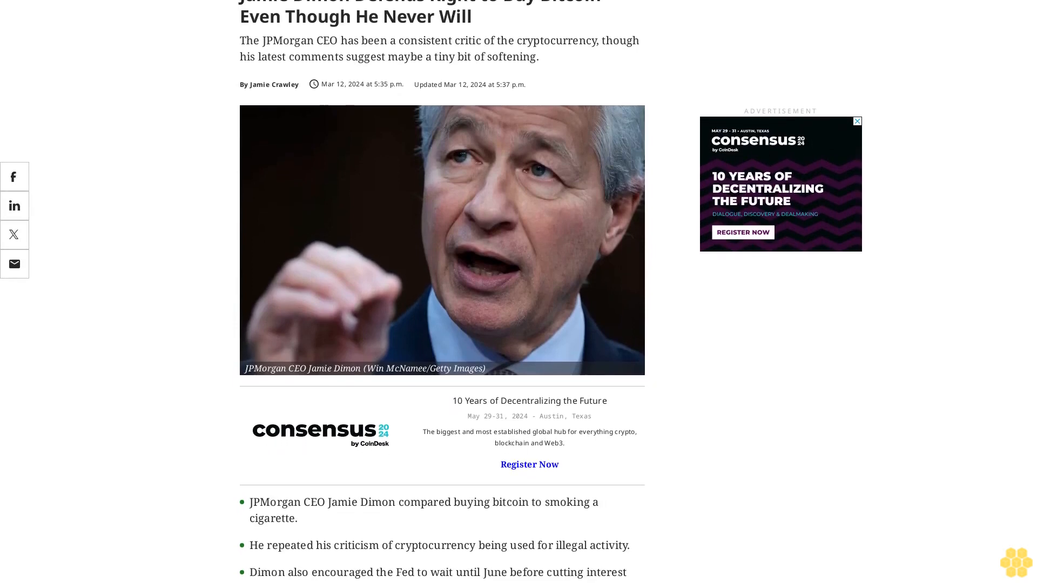
scroll("down", 3)
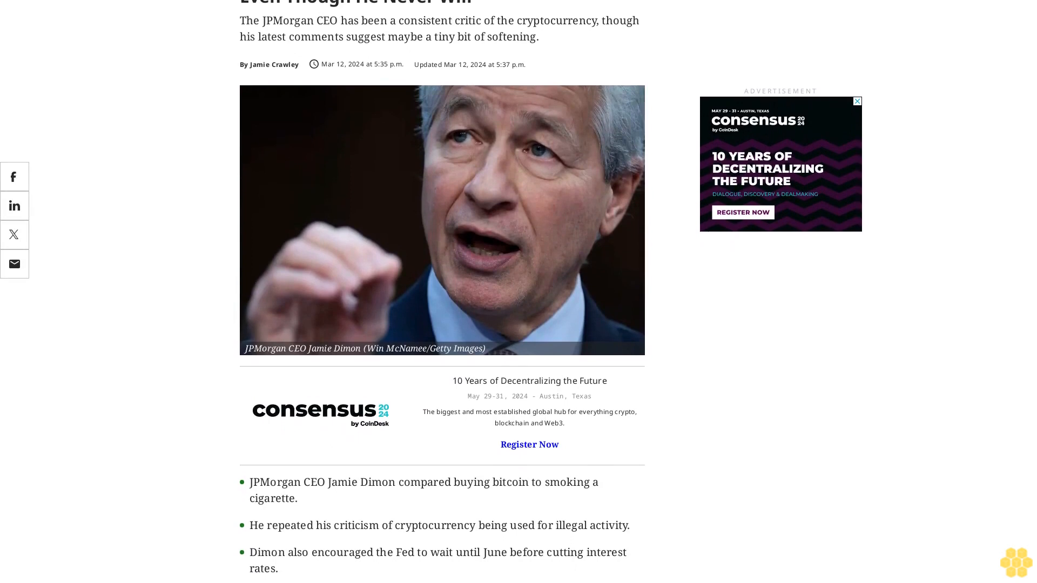
scroll("down", 3)
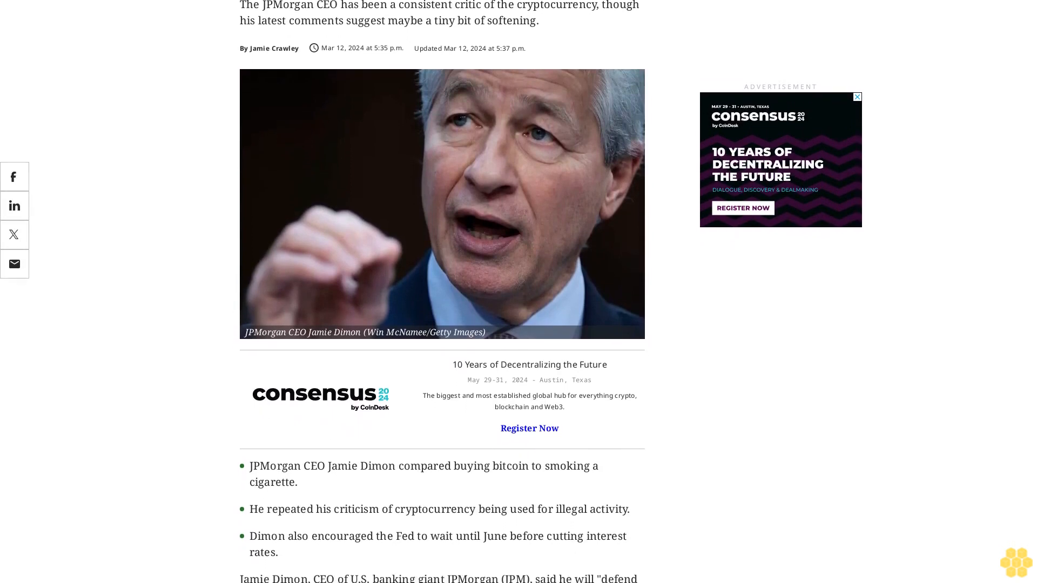
scroll("down", 3)
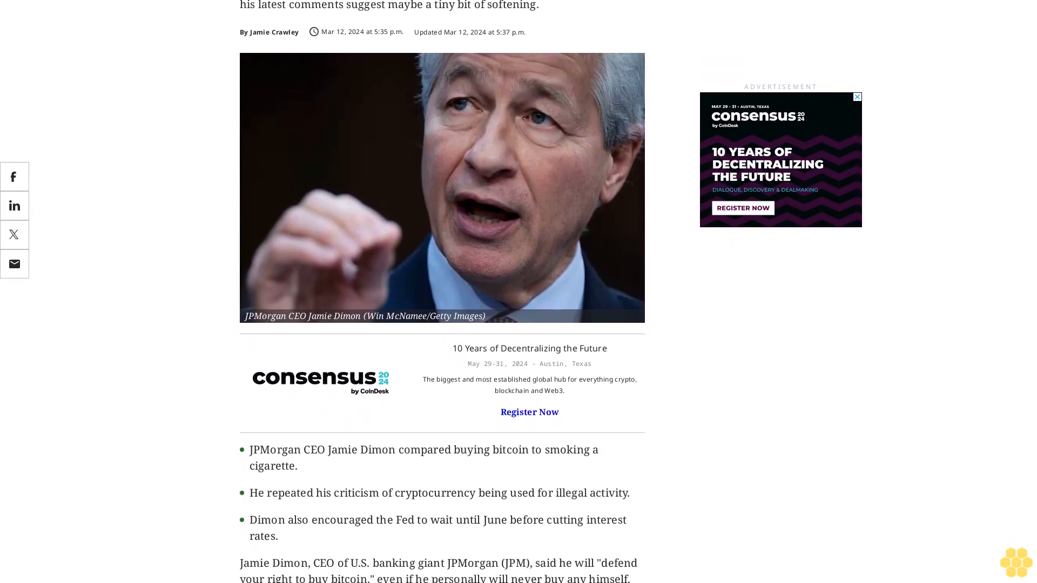
scroll("down", 3)
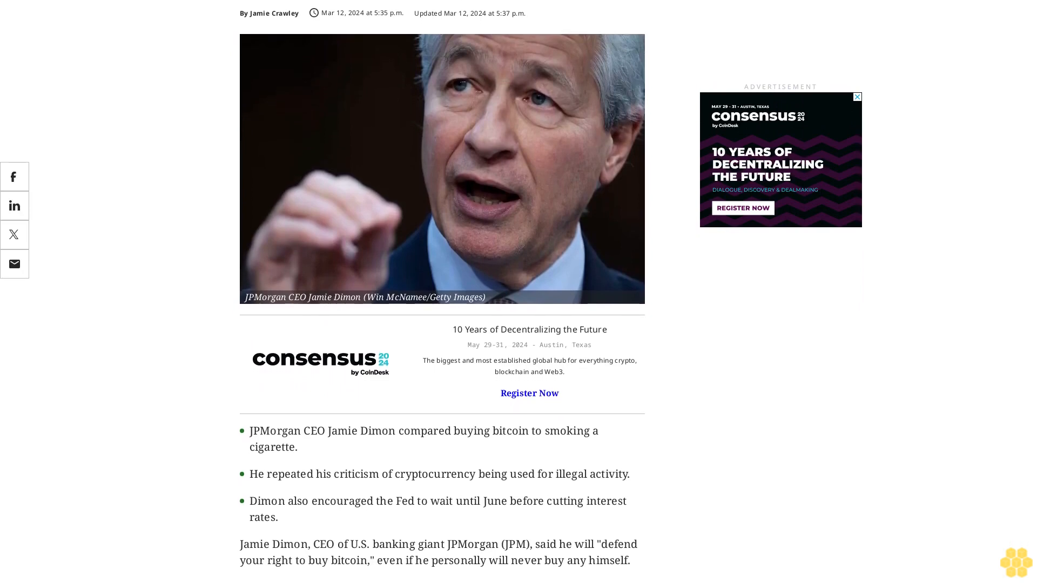
scroll("down", 3)
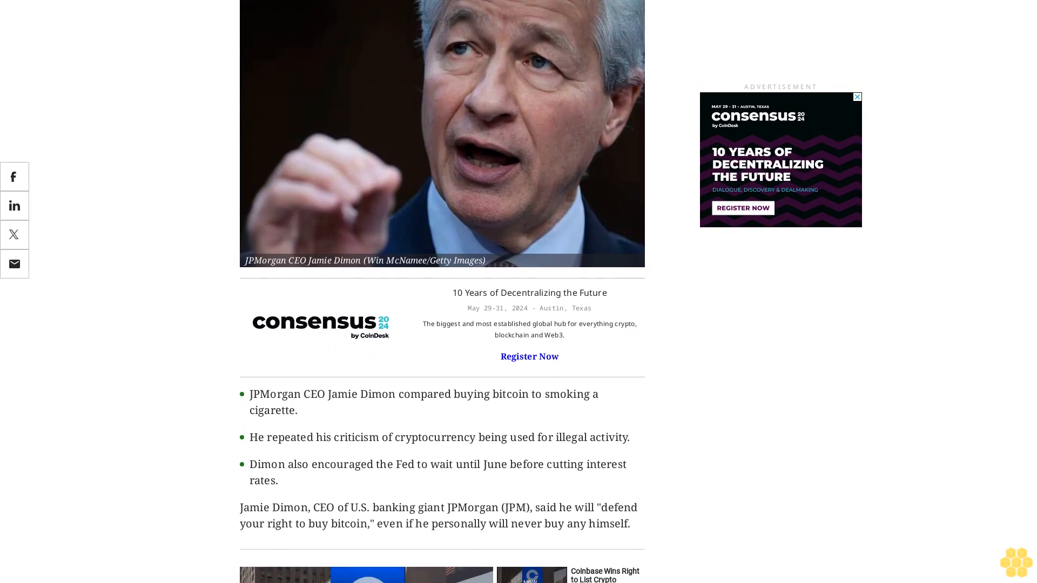
scroll("down", 3)
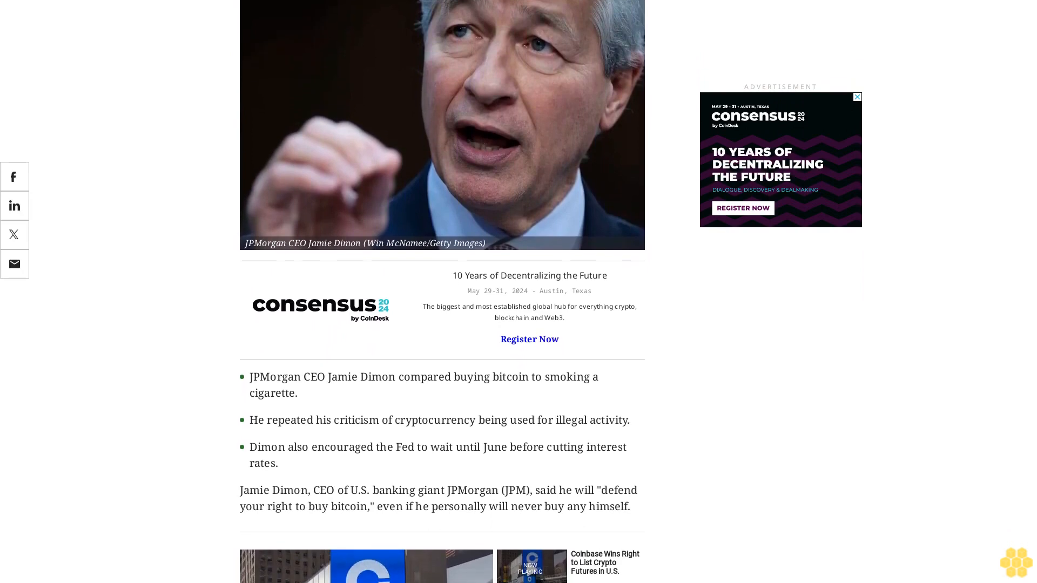
scroll("down", 3)
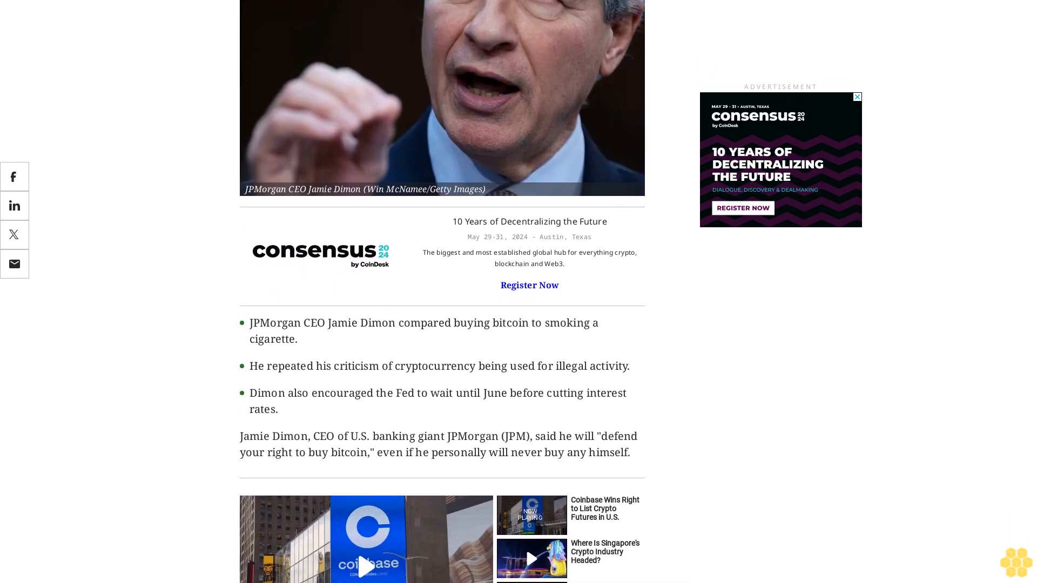
scroll("down", 3)
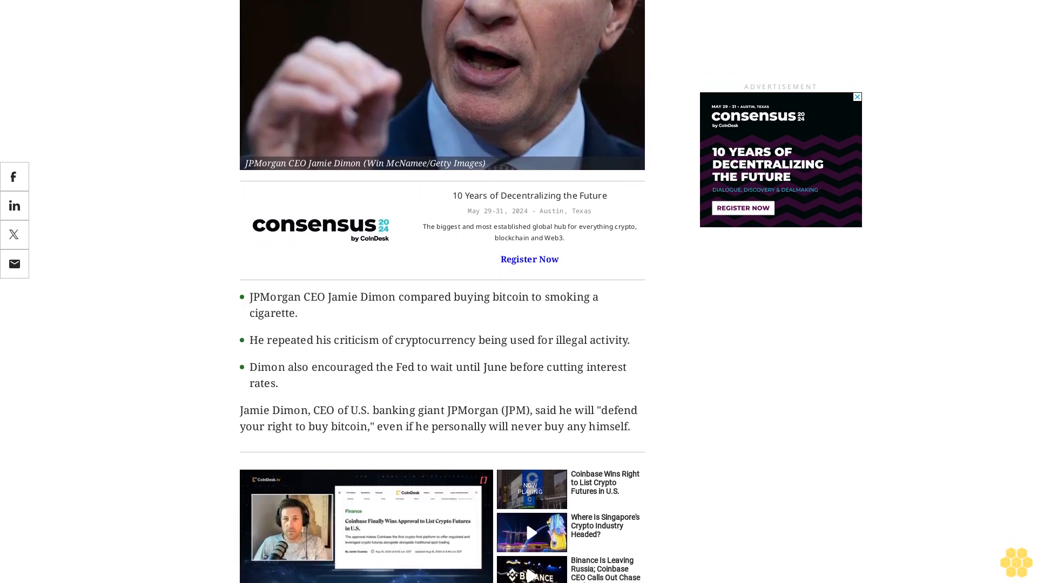
scroll("down", 3)
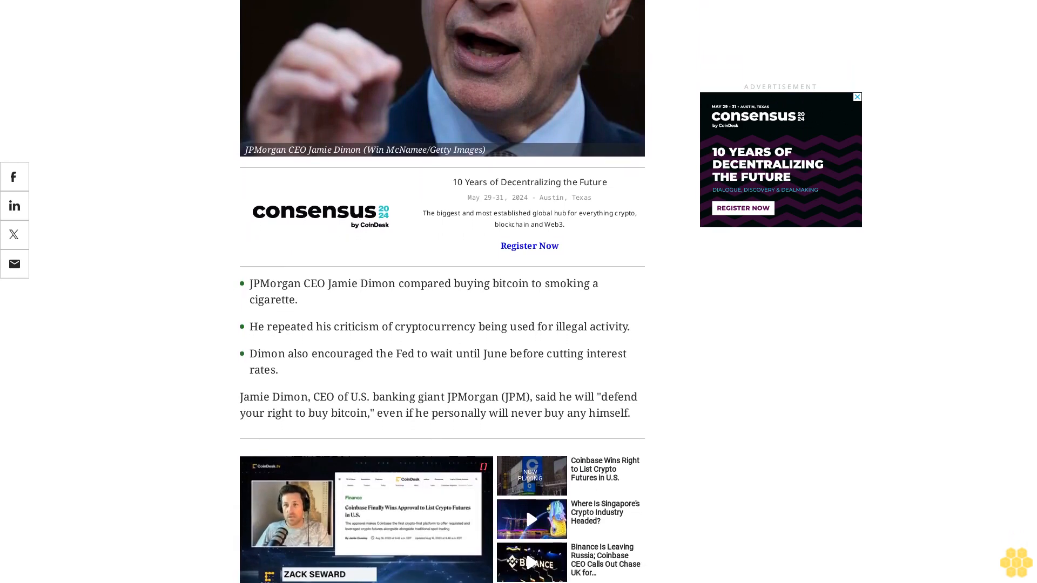
scroll("down", 3)
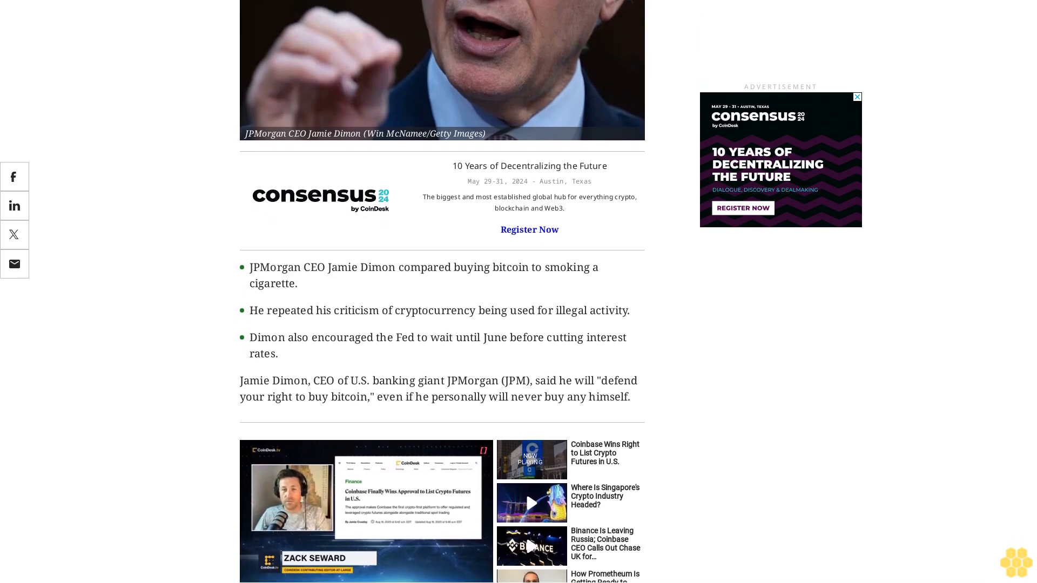
scroll("down", 3)
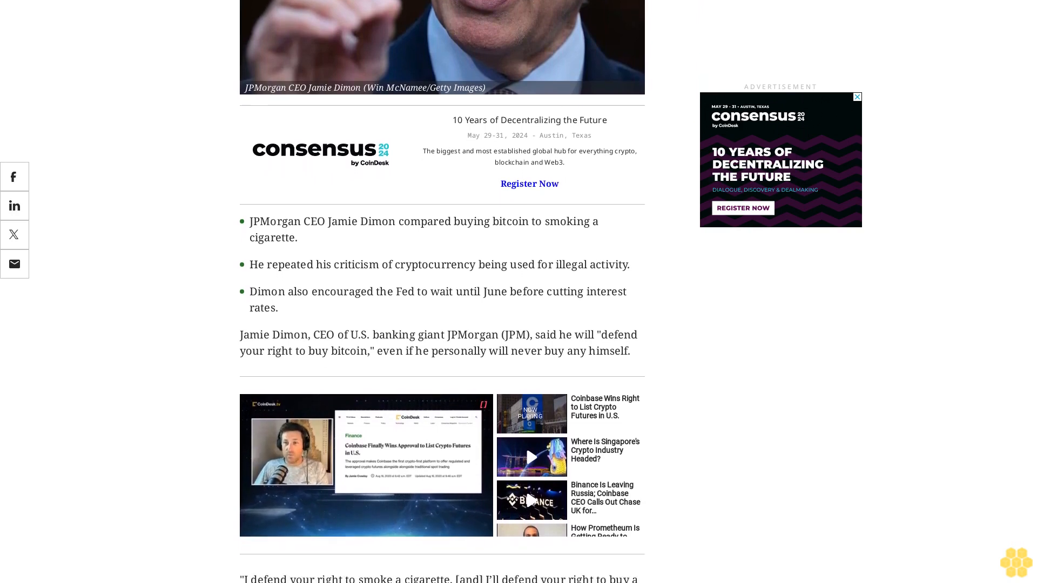
scroll("down", 3)
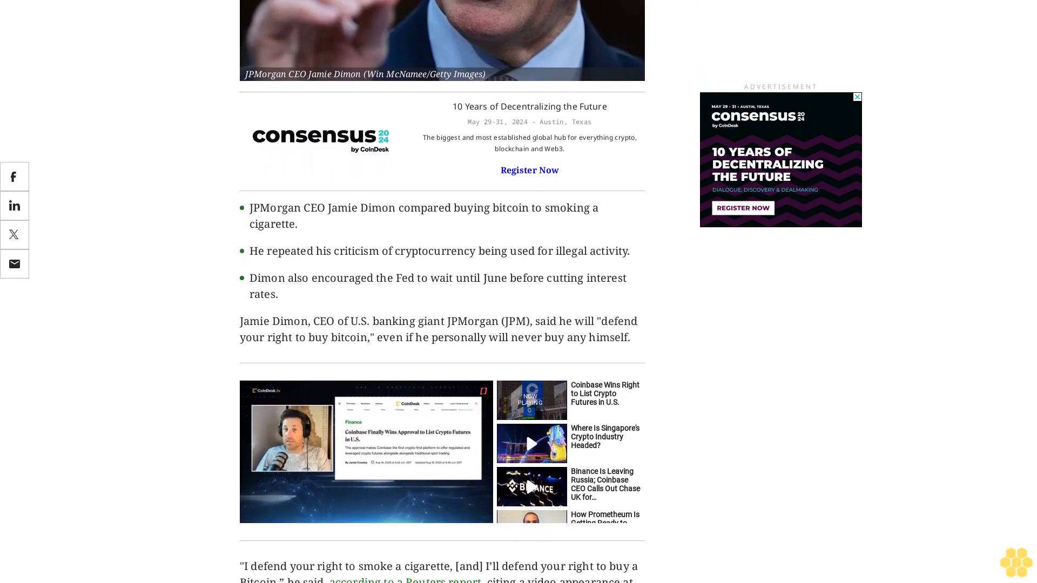
scroll("down", 3)
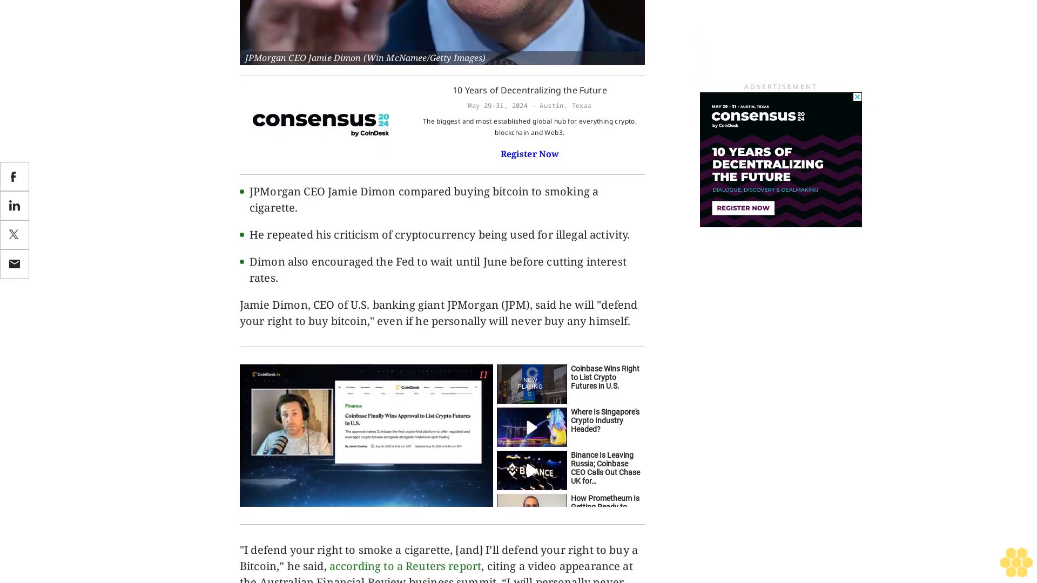
scroll("down", 3)
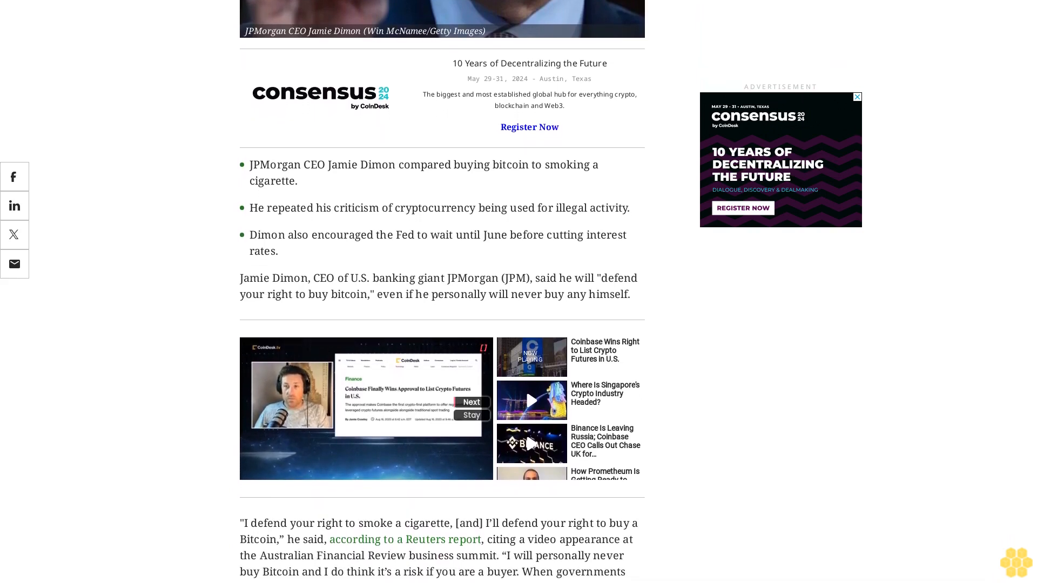
scroll("down", 3)
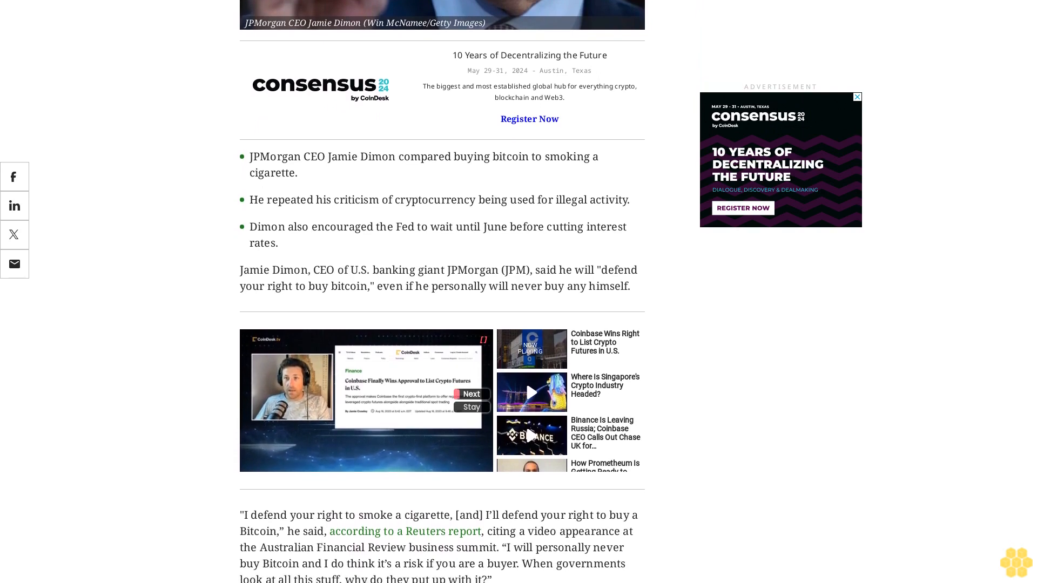
scroll("down", 3)
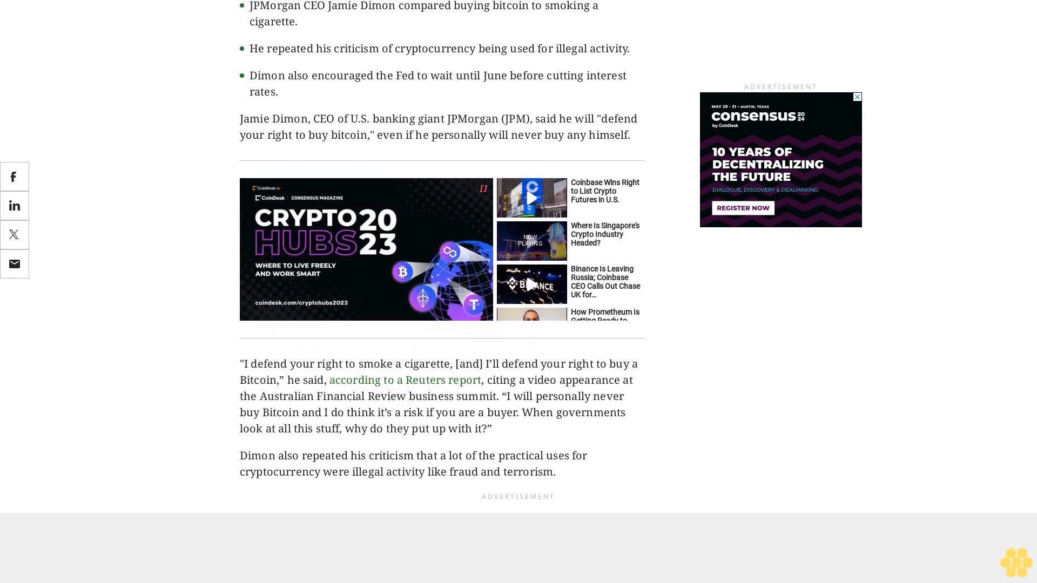
scroll("down", 3)
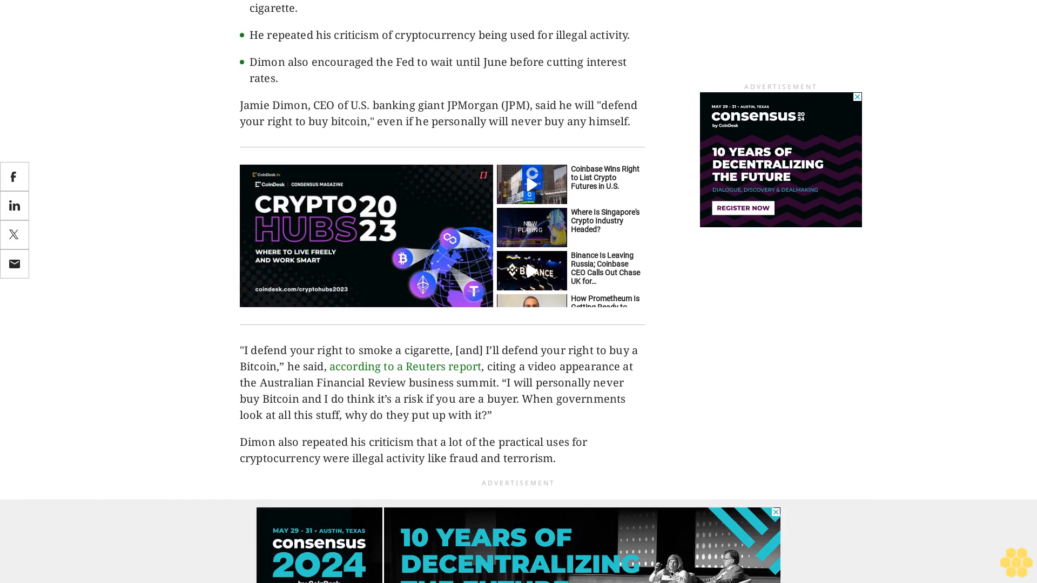
scroll("down", 3)
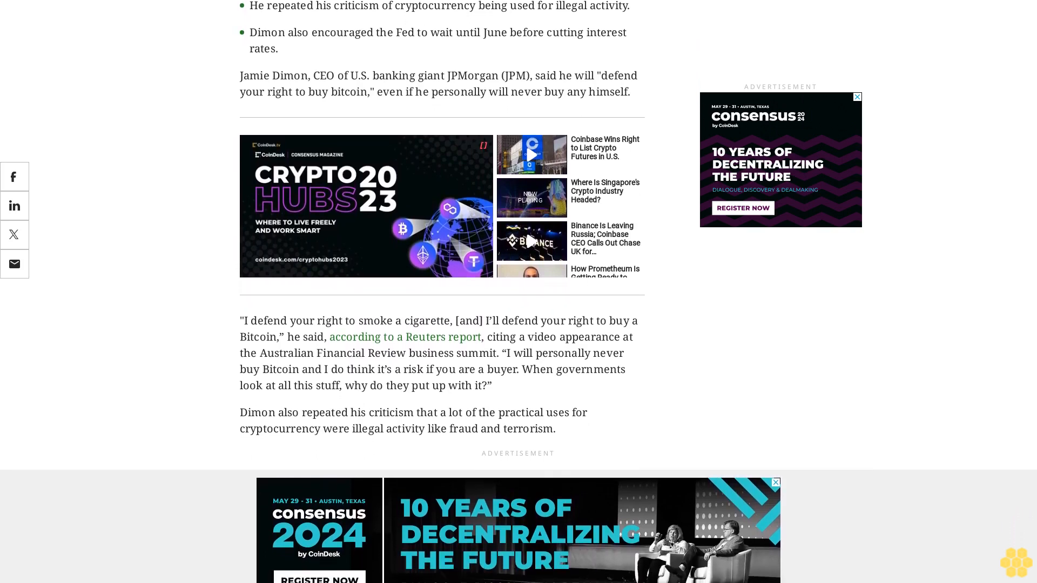
scroll("down", 3)
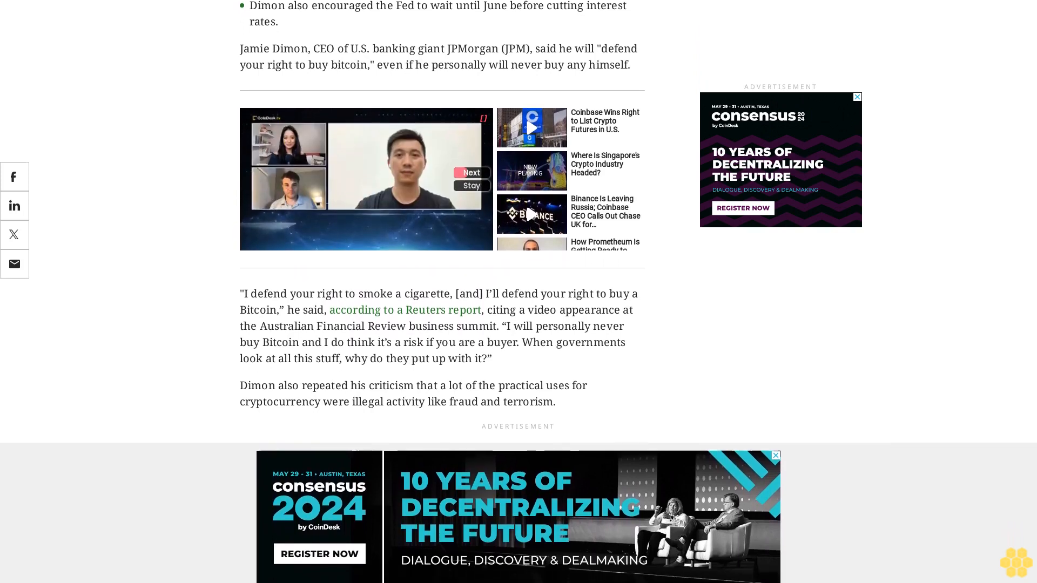
scroll("down", 3)
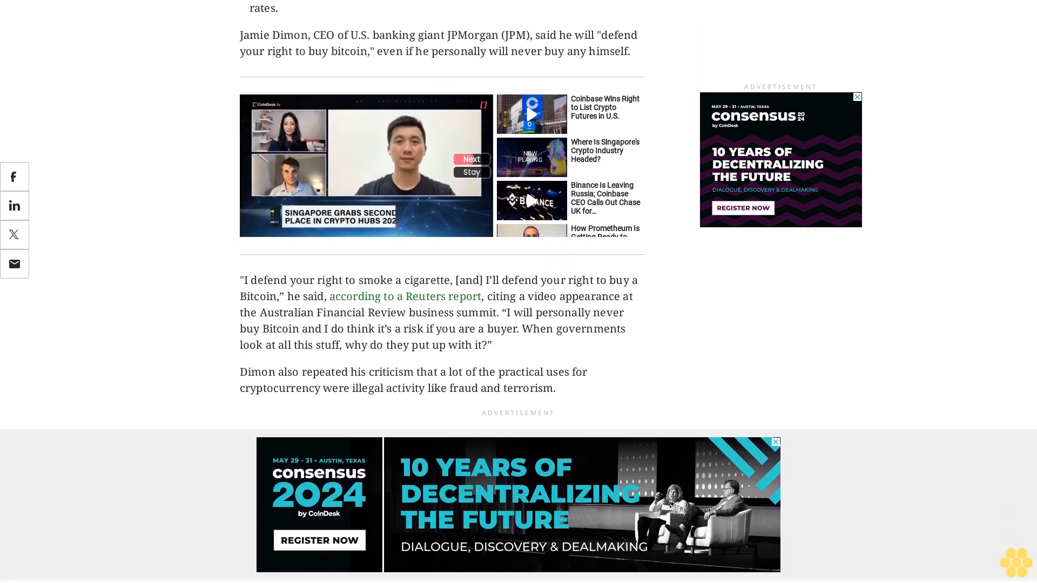
scroll("down", 3)
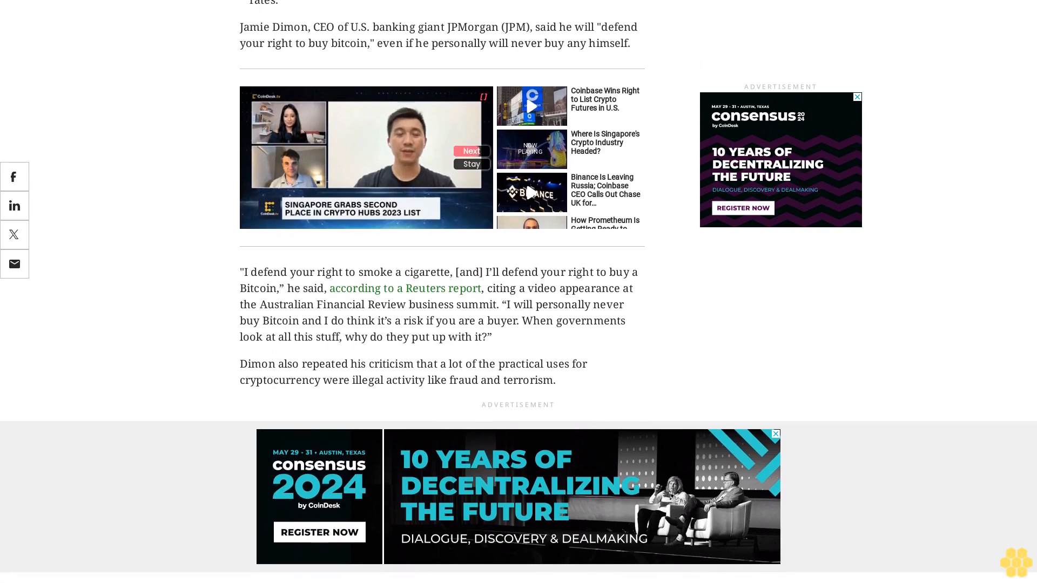
scroll("down", 3)
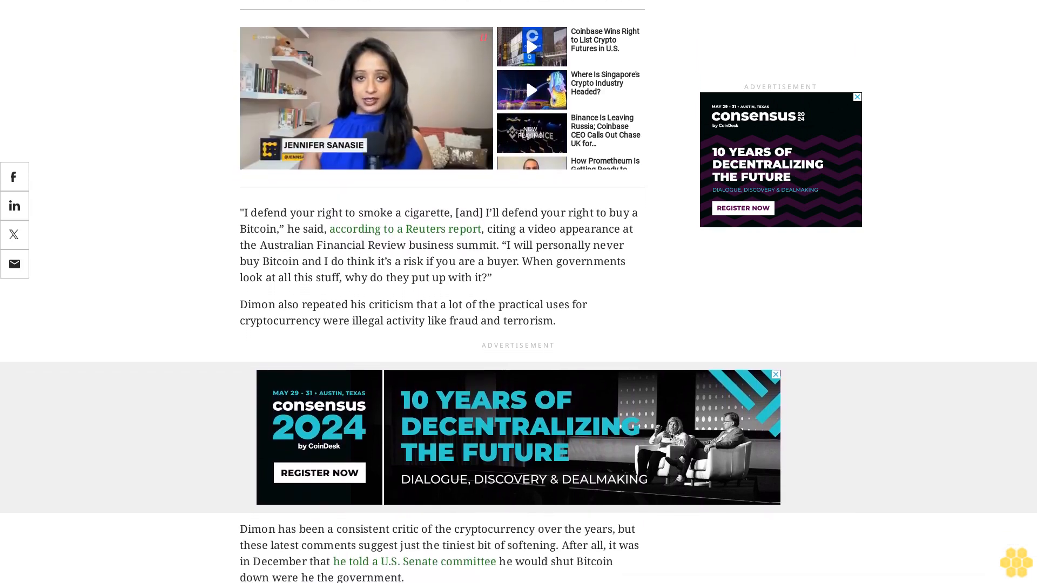
scroll("down", 3)
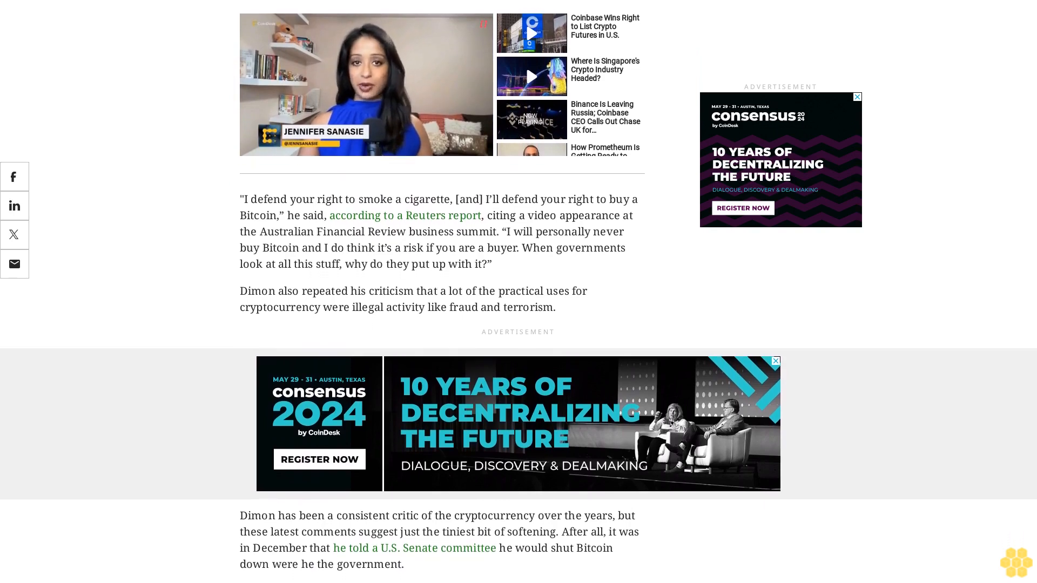
scroll("down", 3)
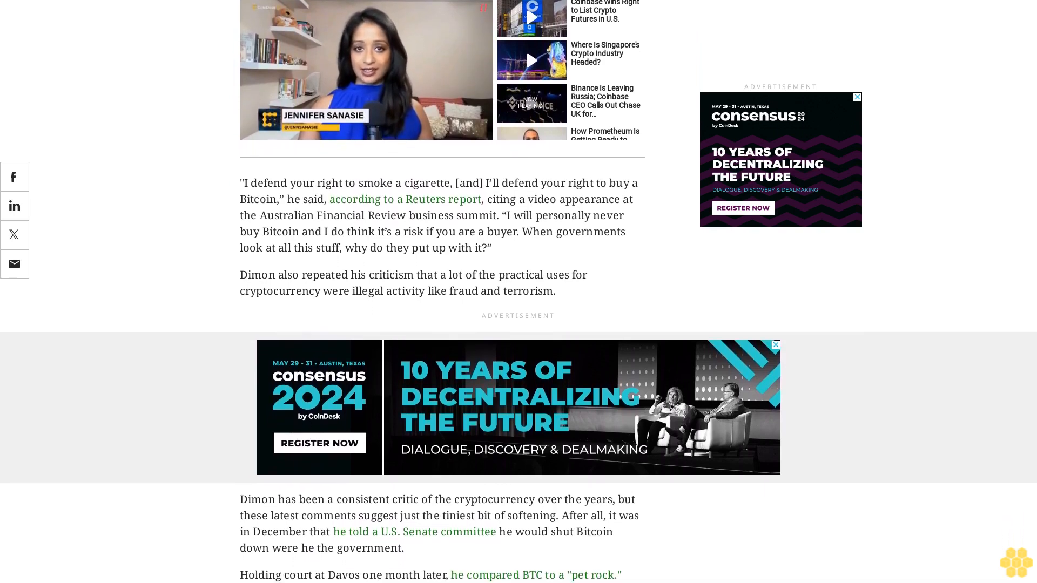